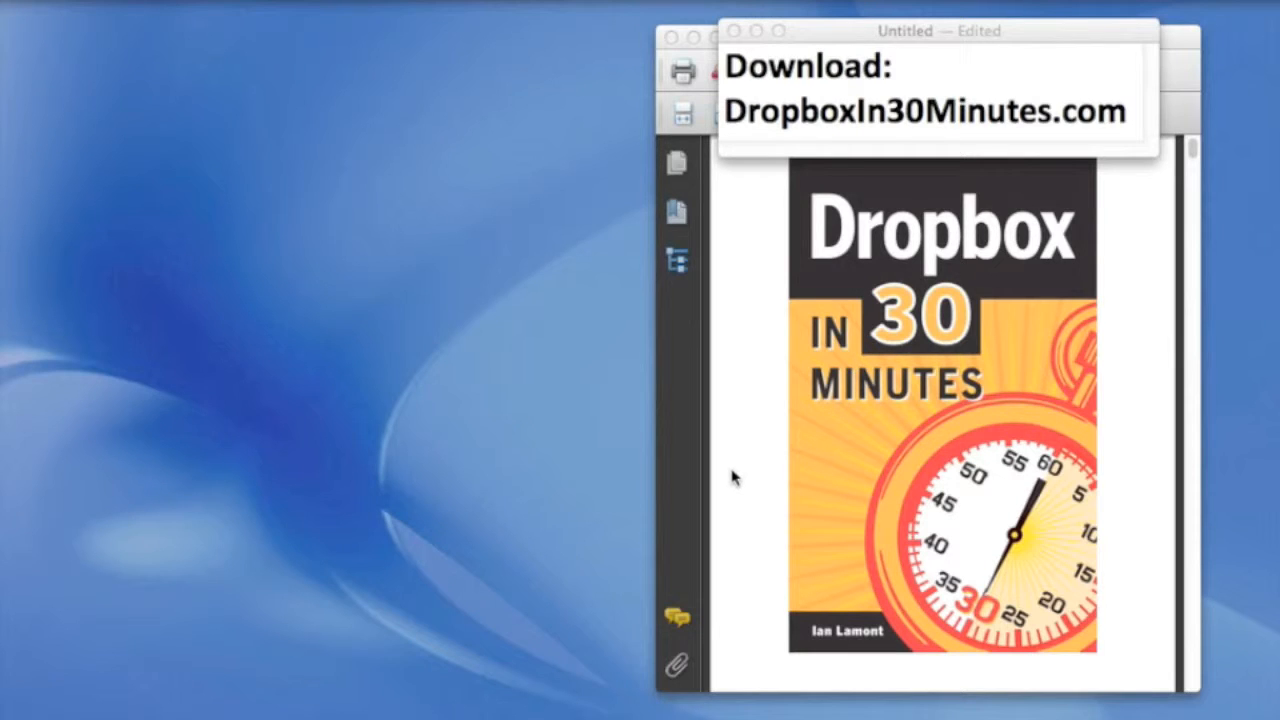
{"action": "mouse_move", "coordinate": [474, 473]}
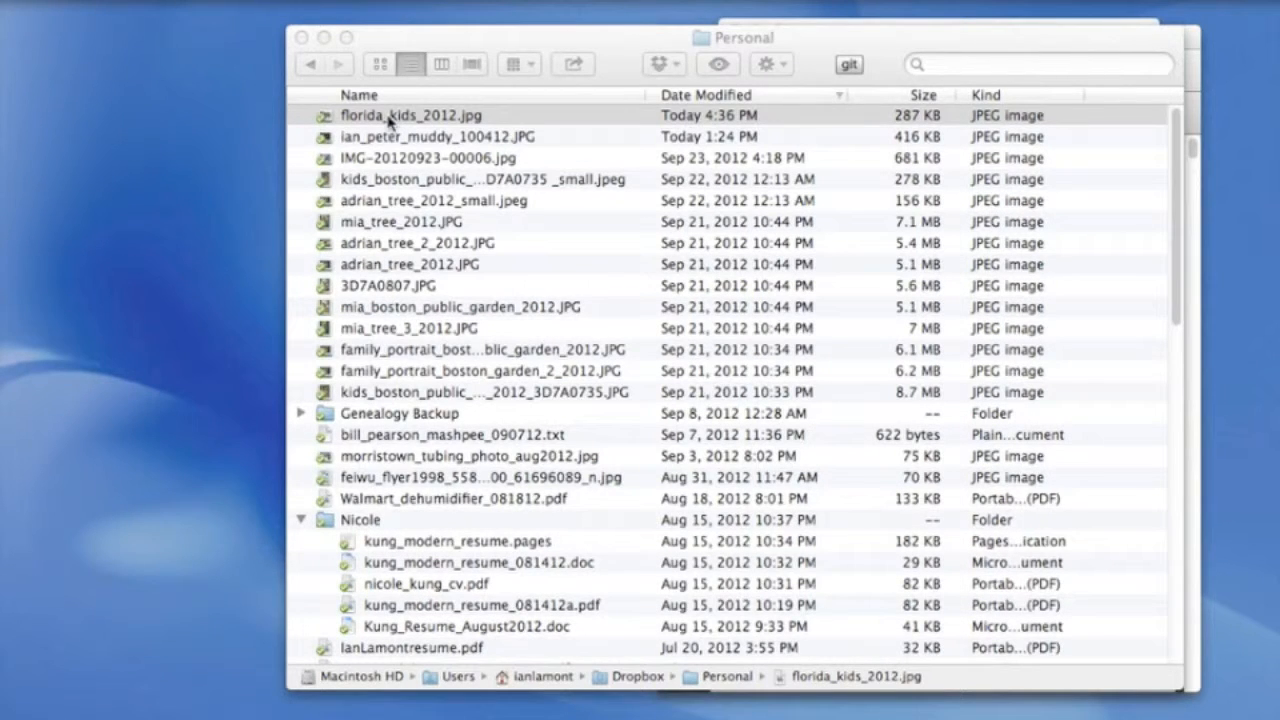
Request a Dropbox share link for florida_kids_2012.jpg from its Finder context menu.
{"action": "left_click", "coordinate": [410, 115]}
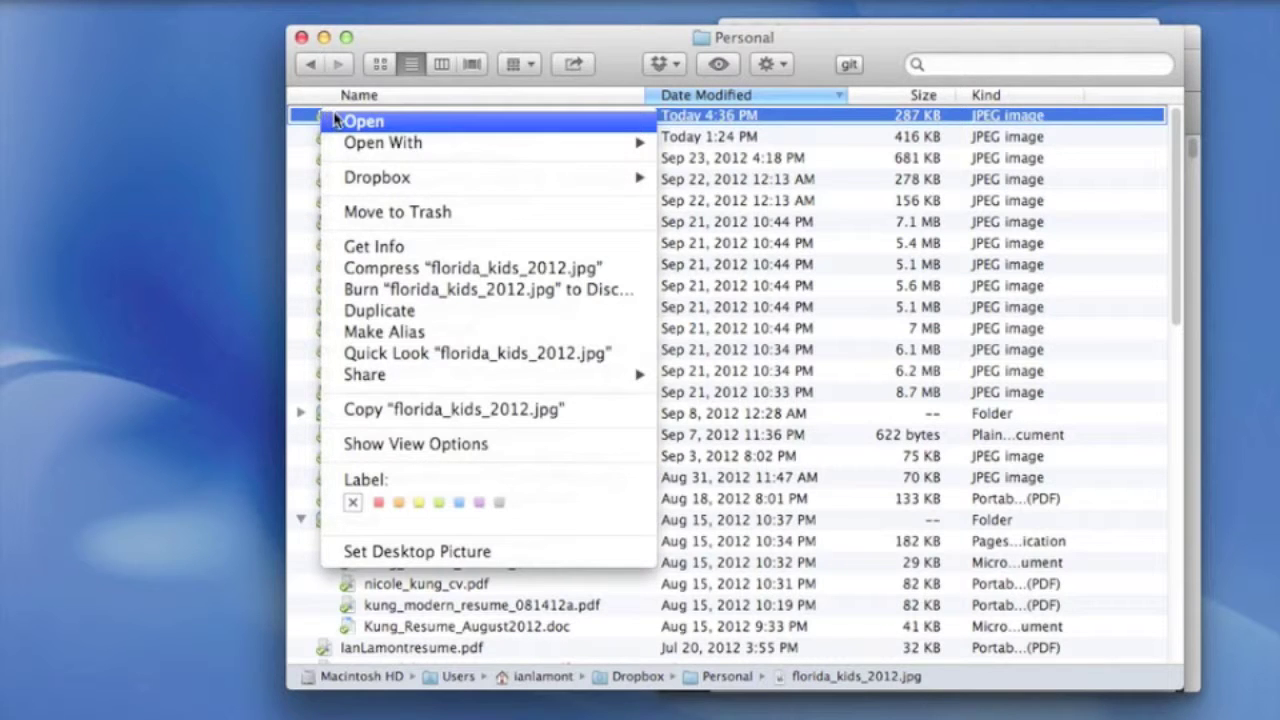
{"action": "mouse_move", "coordinate": [378, 178]}
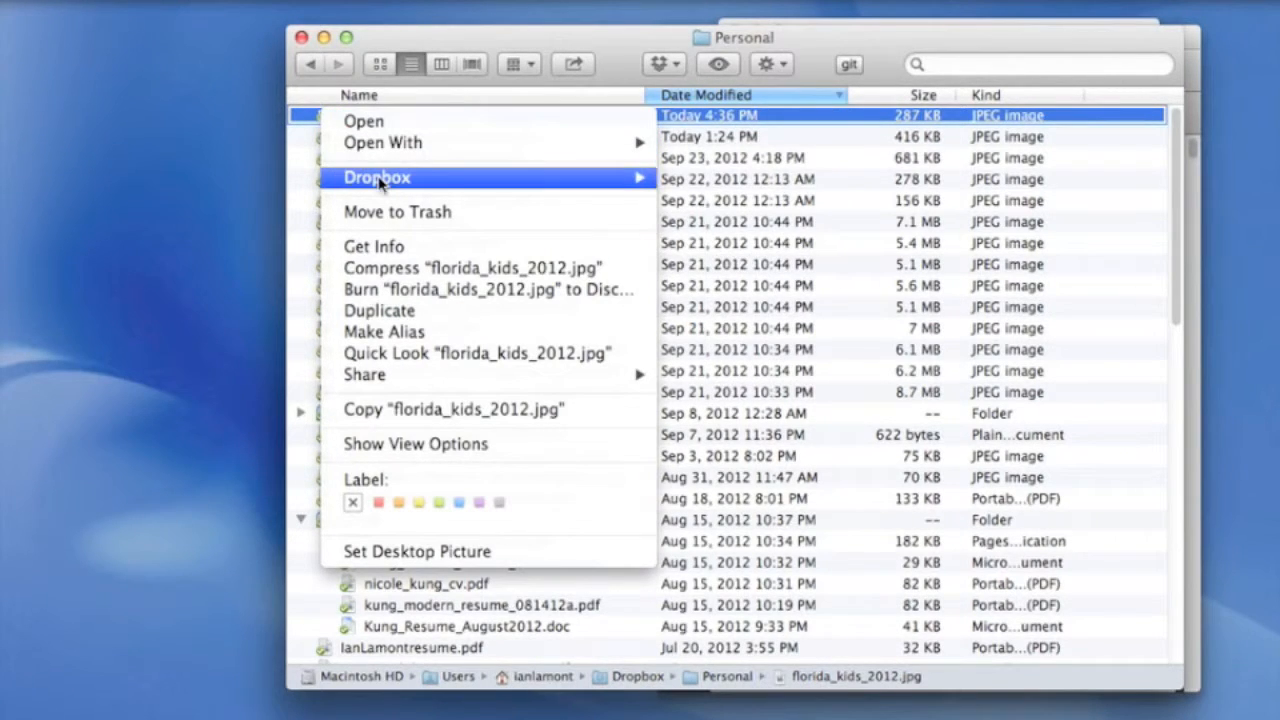
{"action": "mouse_move", "coordinate": [430, 177]}
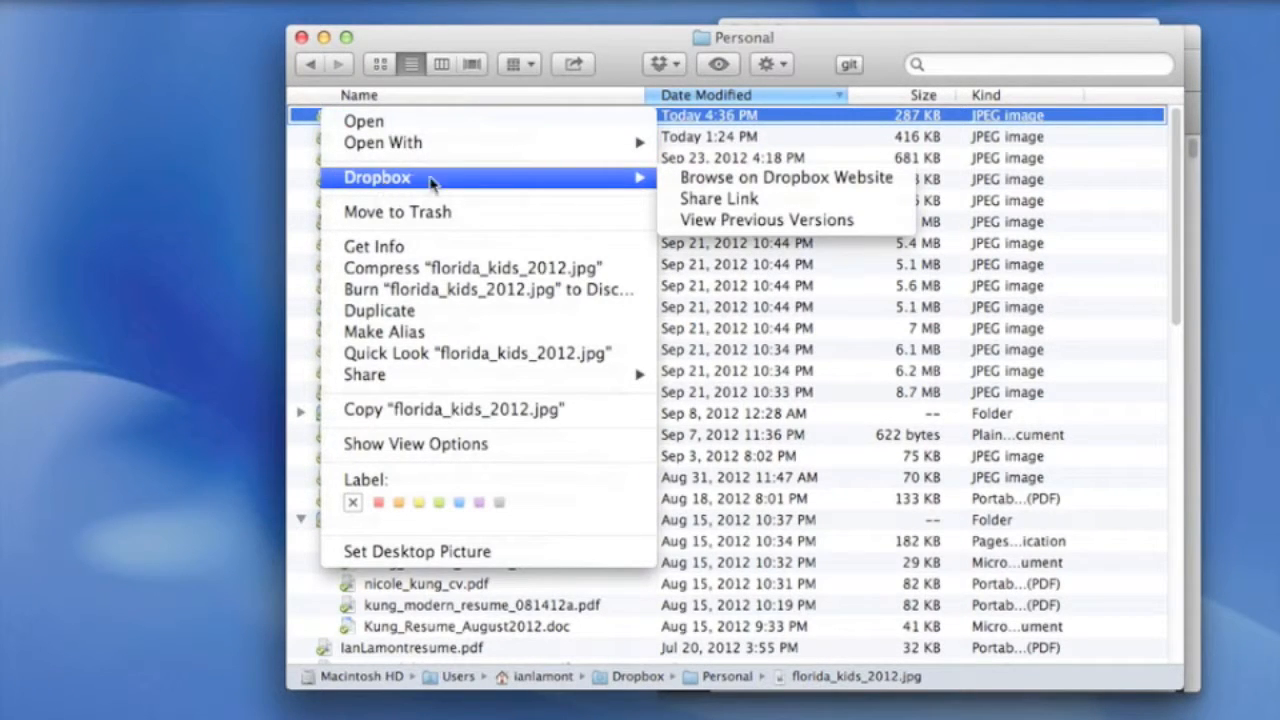
{"action": "mouse_move", "coordinate": [786, 177]}
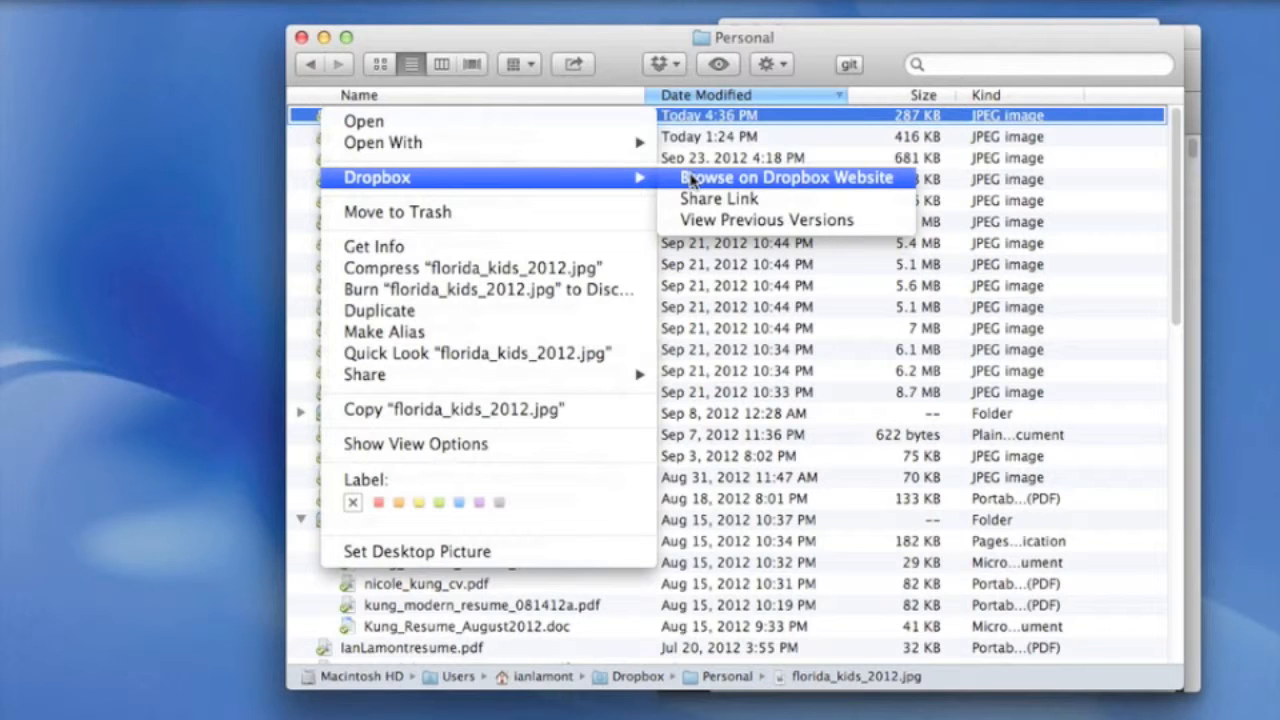
{"action": "mouse_move", "coordinate": [718, 199]}
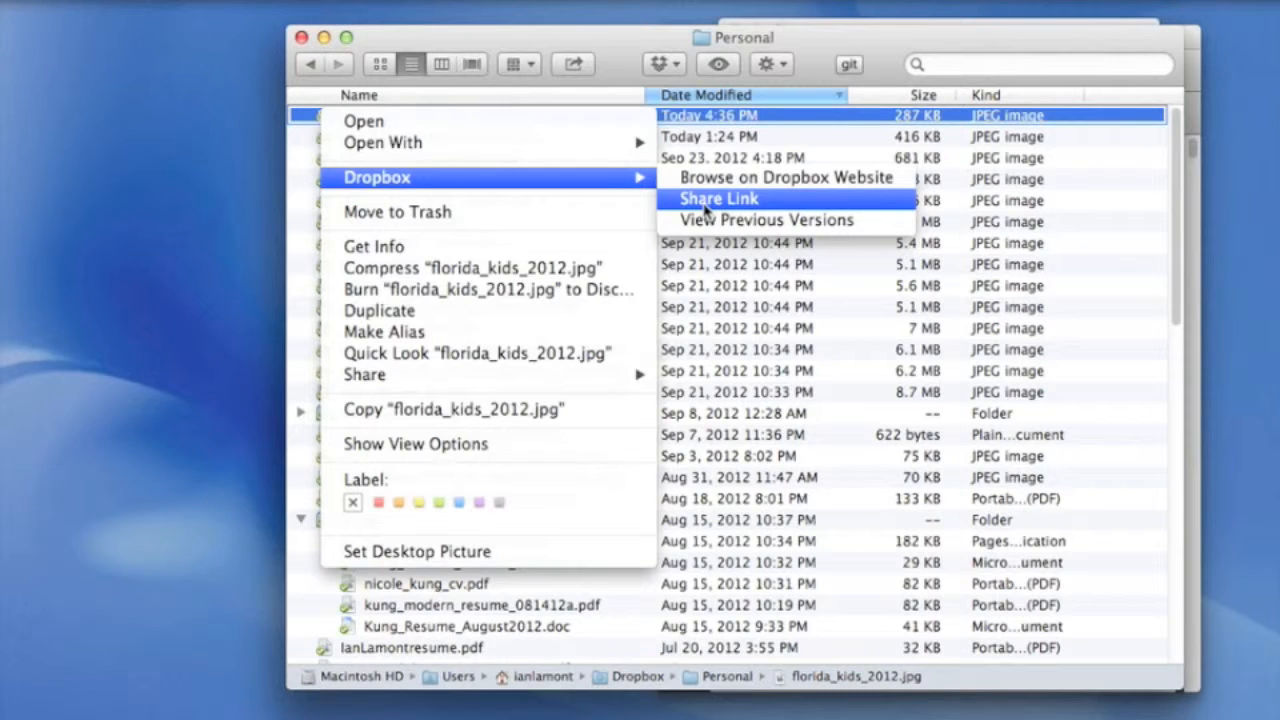
{"action": "left_click", "coordinate": [731, 199]}
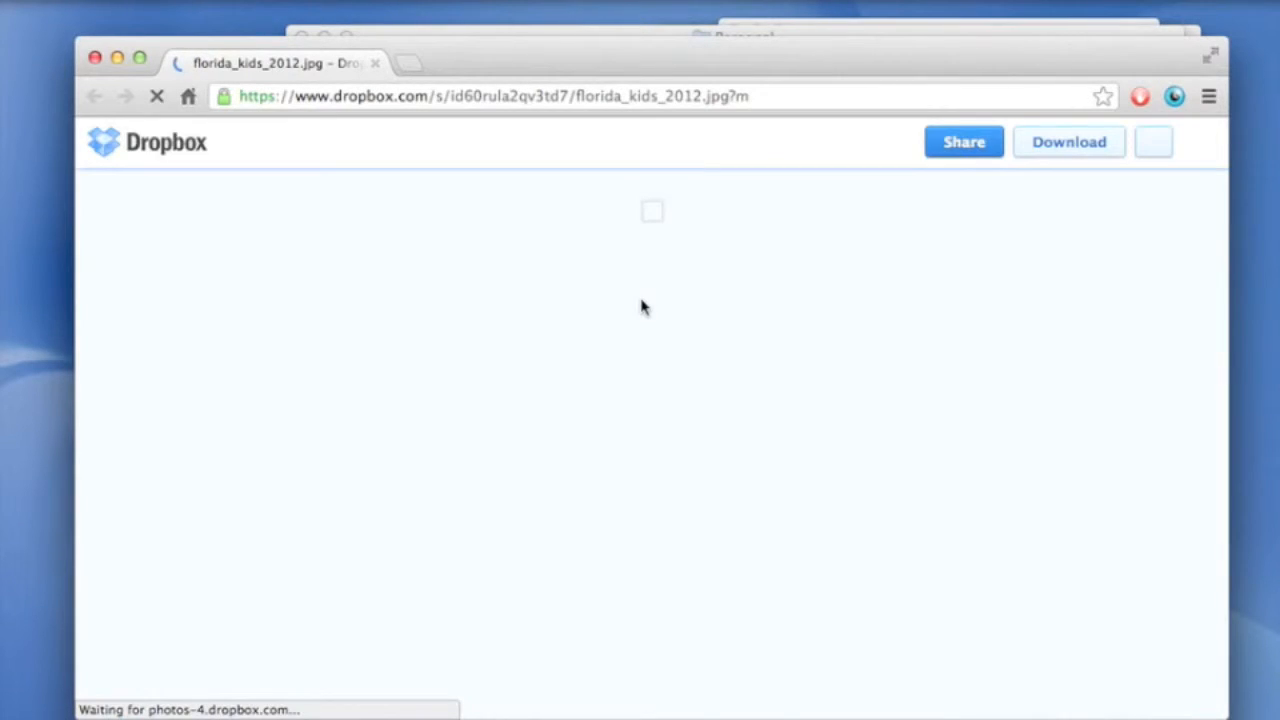
{"action": "mouse_move", "coordinate": [634, 313]}
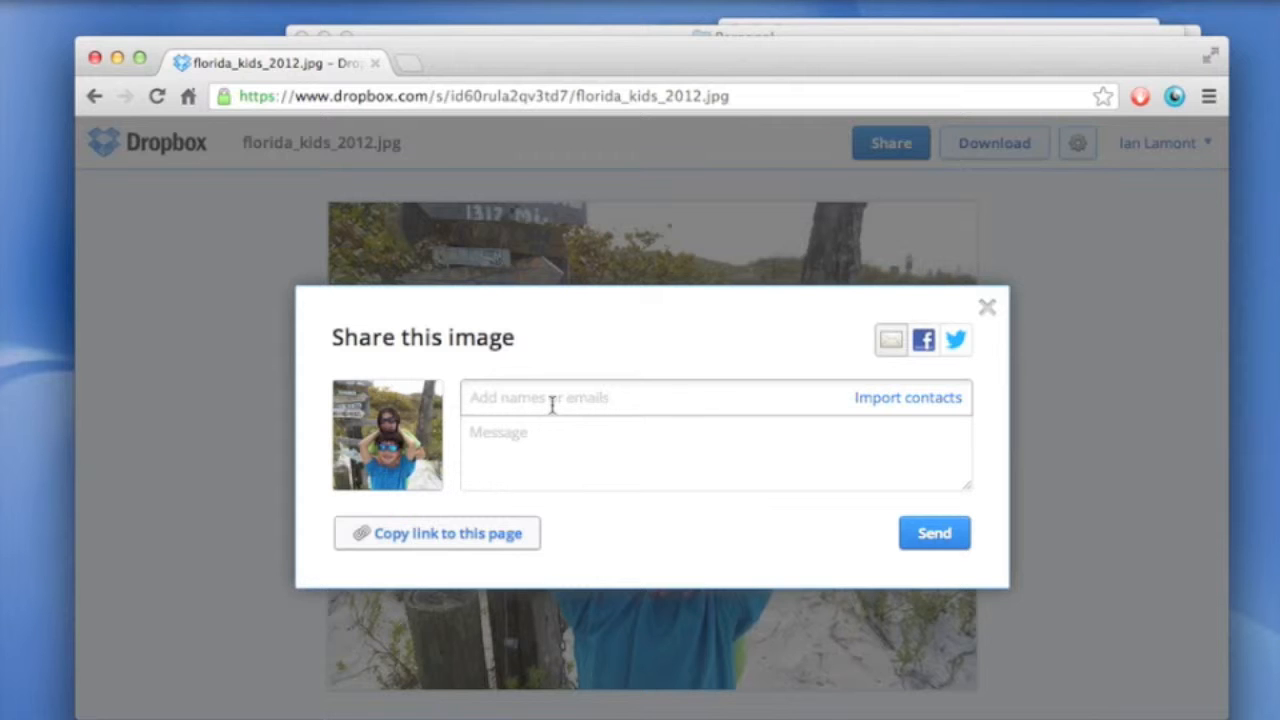
{"action": "type", "text": "jla"}
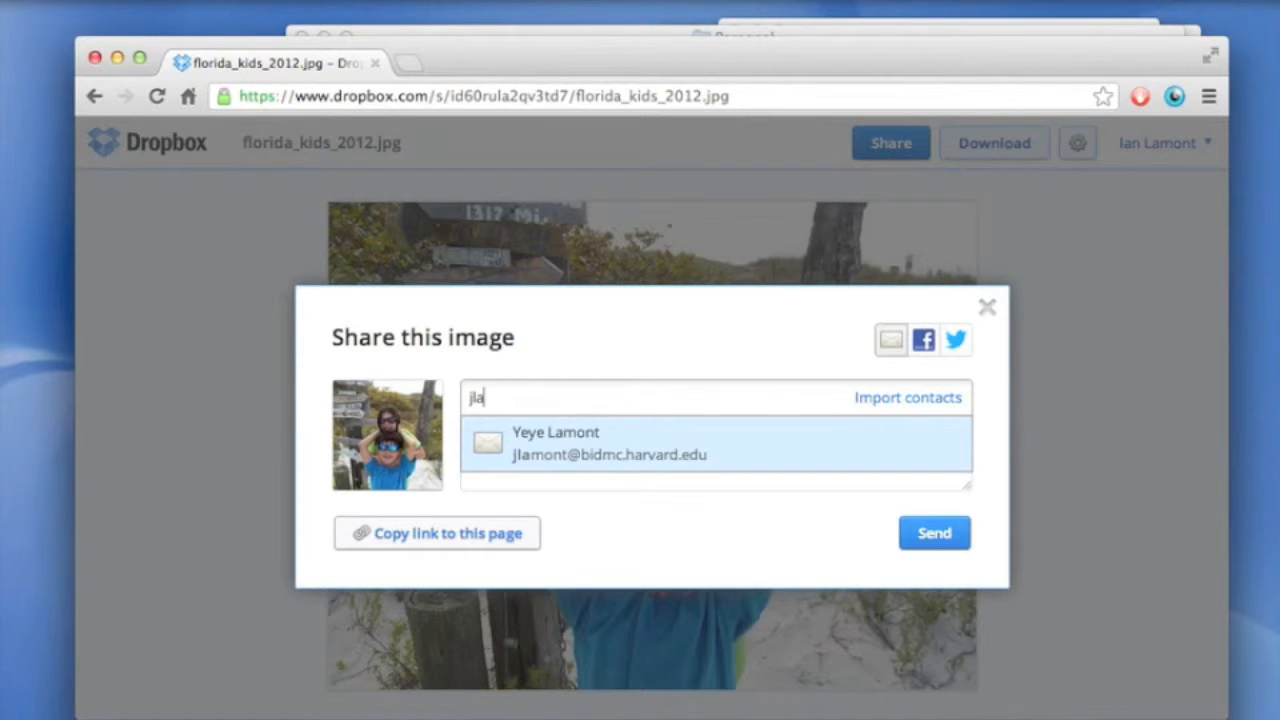
{"action": "mouse_move", "coordinate": [573, 434]}
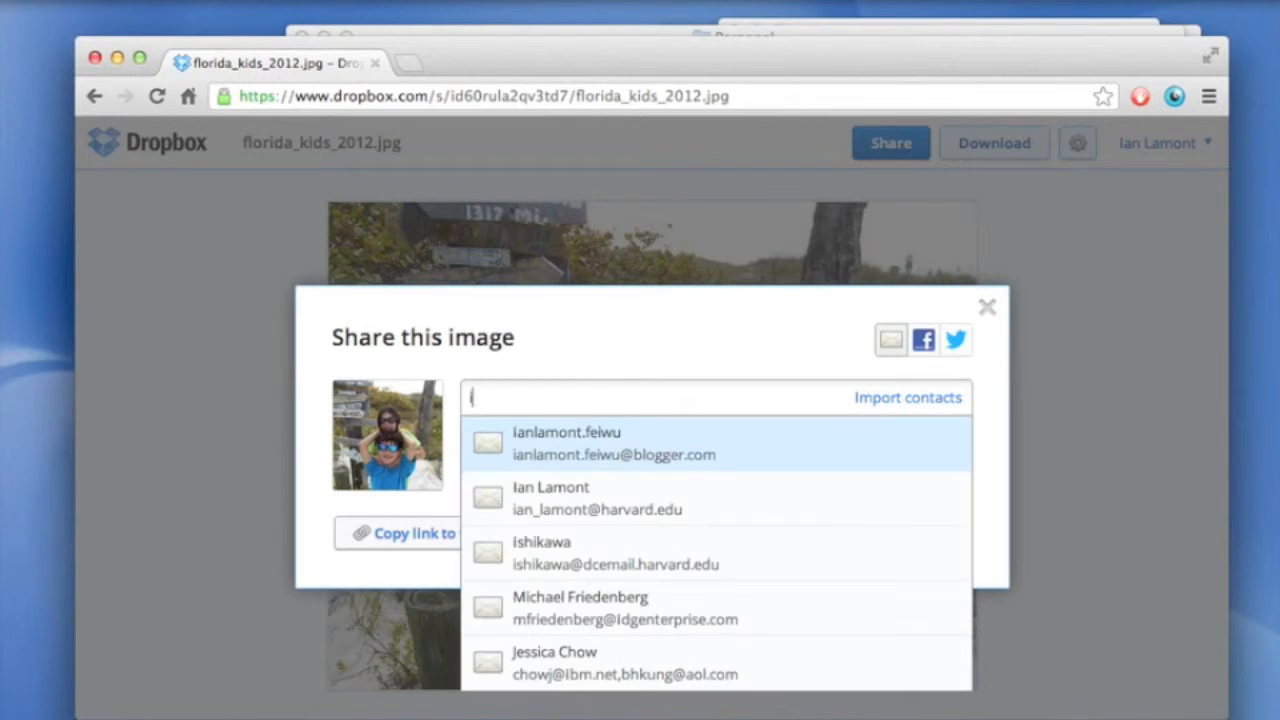
{"action": "type", "text": "ianlamont"}
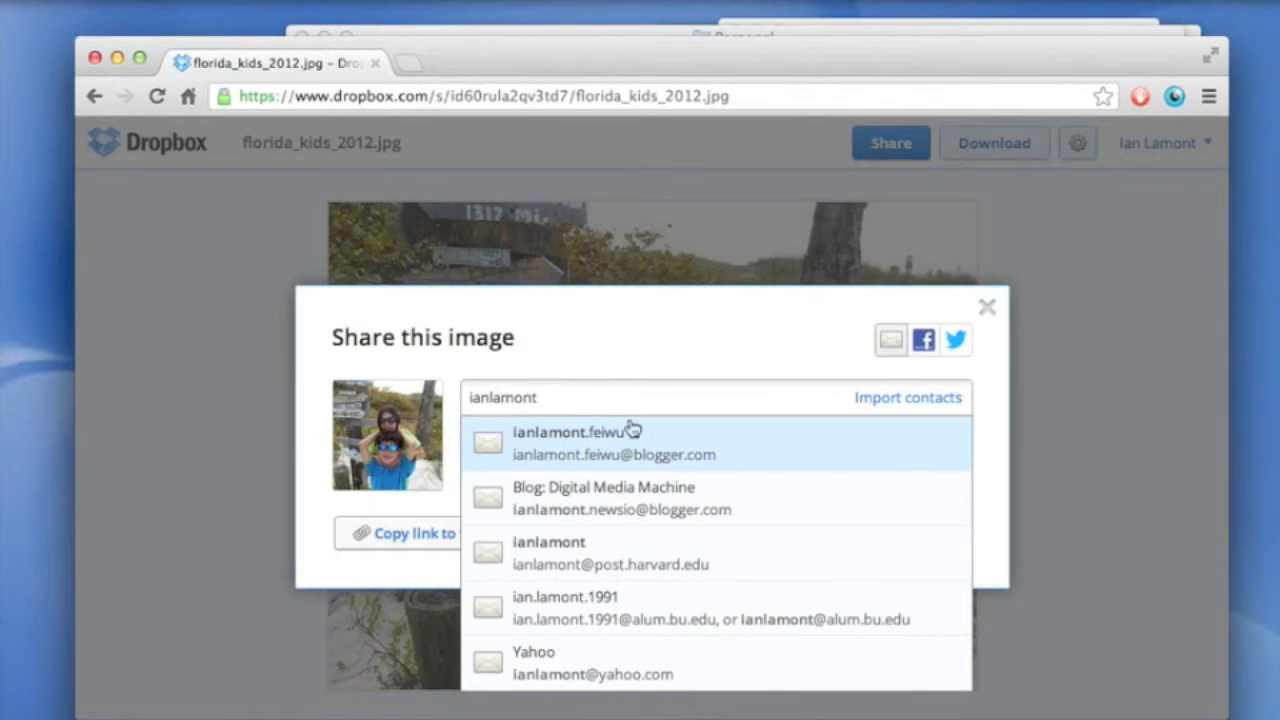
{"action": "mouse_move", "coordinate": [562, 333]}
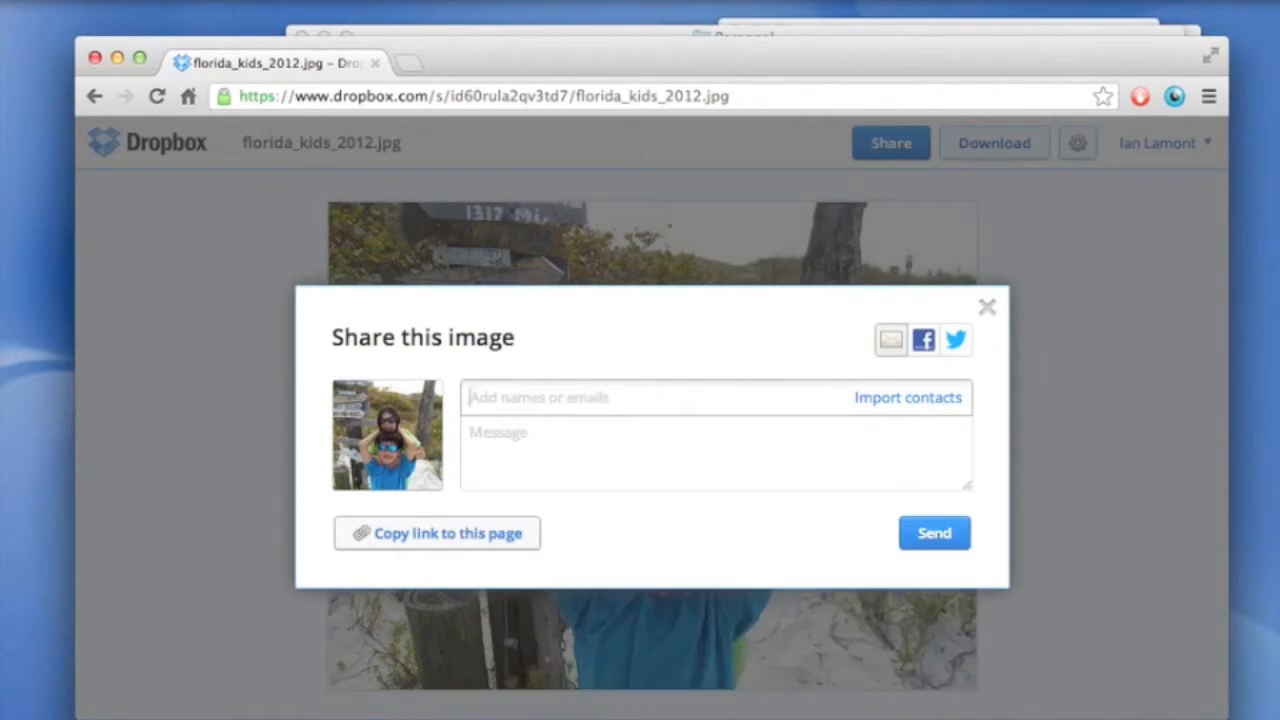
{"action": "mouse_move", "coordinate": [465, 538]}
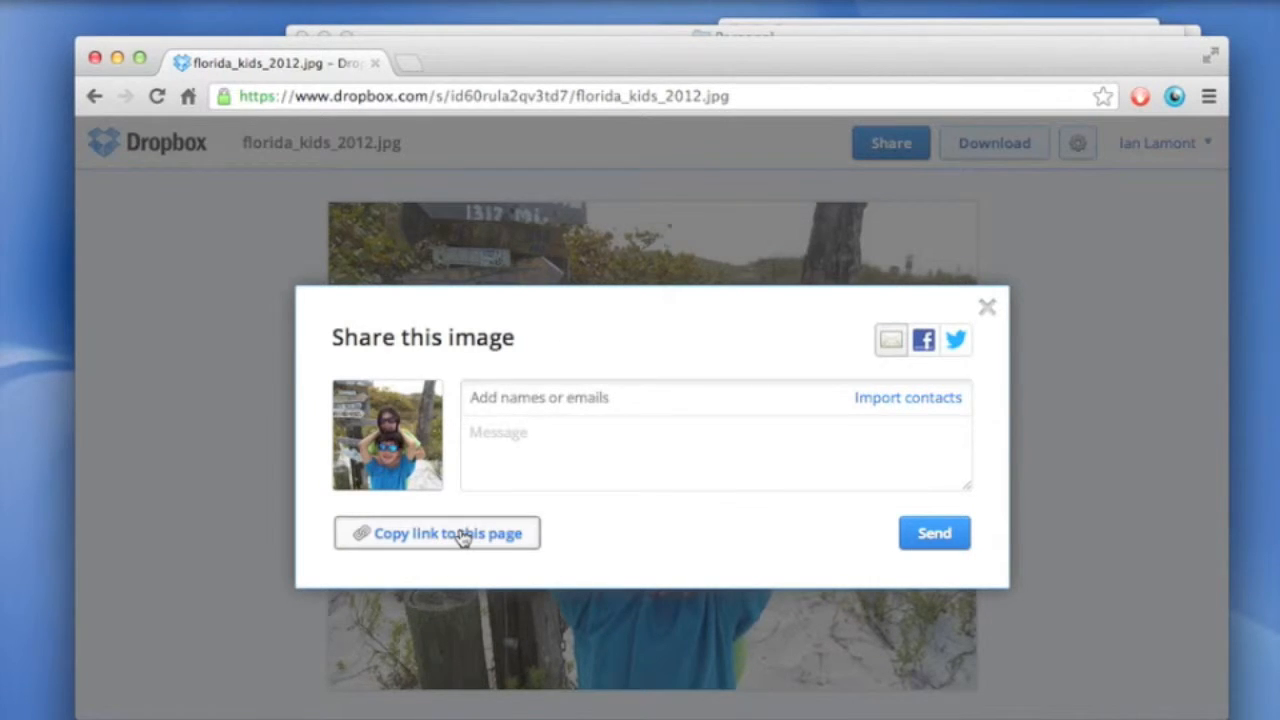
Copy the link to the florida_kids_2012.jpg page from the Share this image dialog.
{"action": "left_click", "coordinate": [438, 533]}
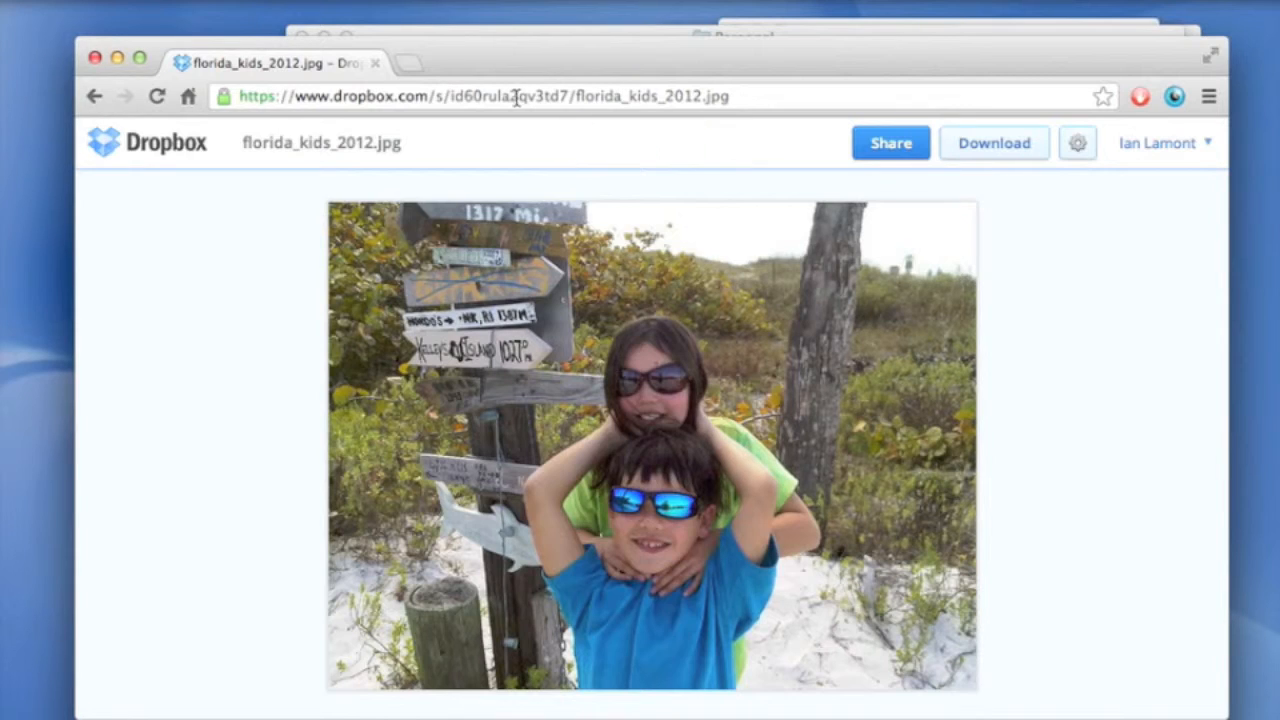
{"action": "mouse_move", "coordinate": [542, 162]}
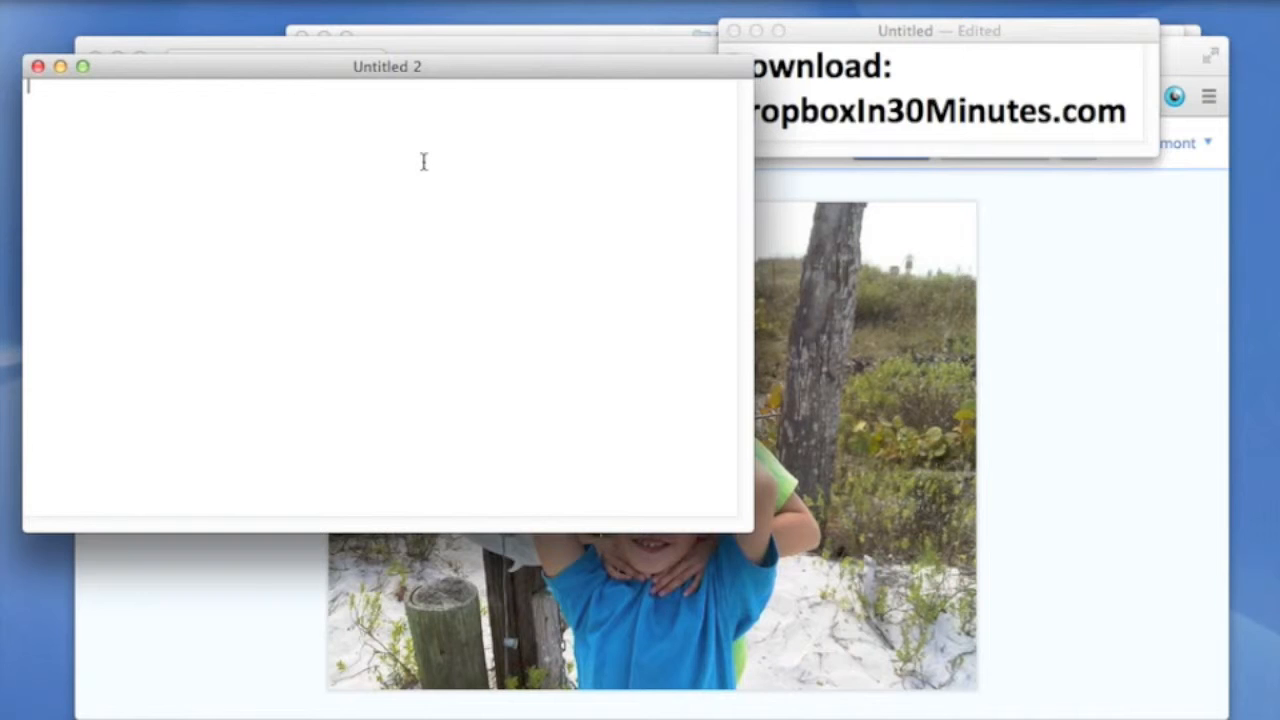
{"action": "mouse_move", "coordinate": [197, 133]}
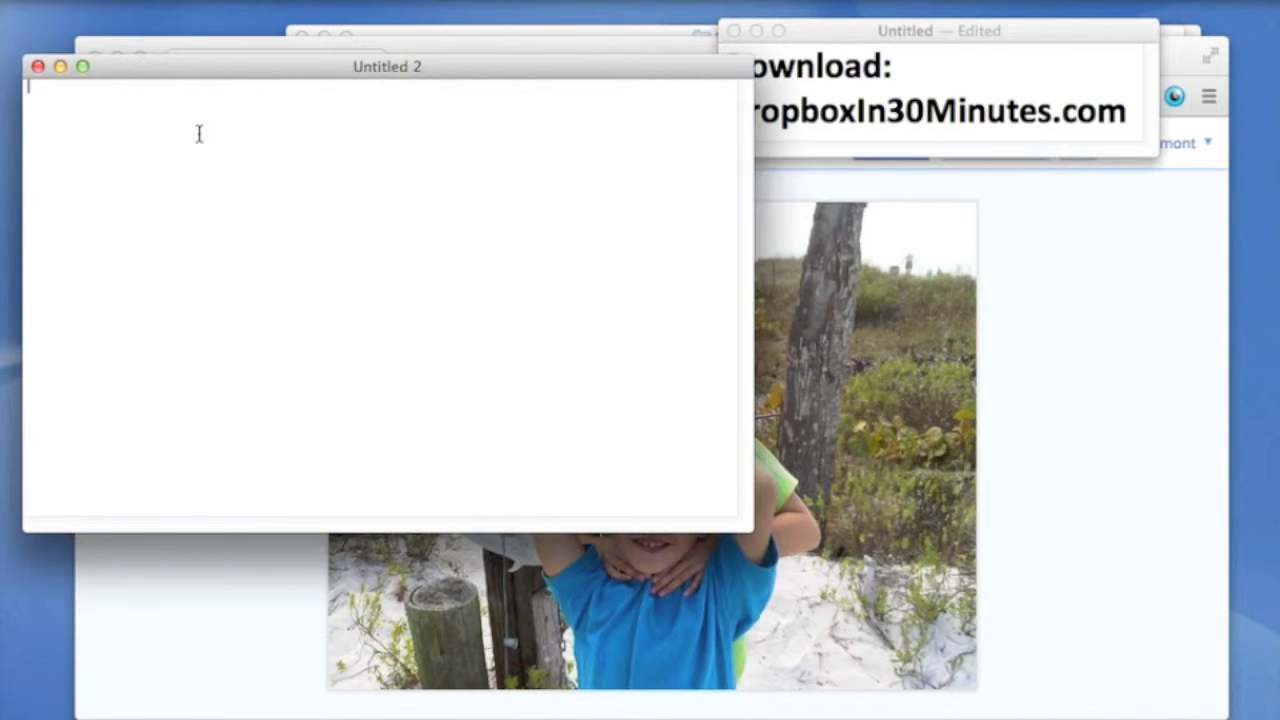
Paste the copied Dropbox link into the new TextEdit document via Edit > Paste.
{"action": "left_click", "coordinate": [76, 110]}
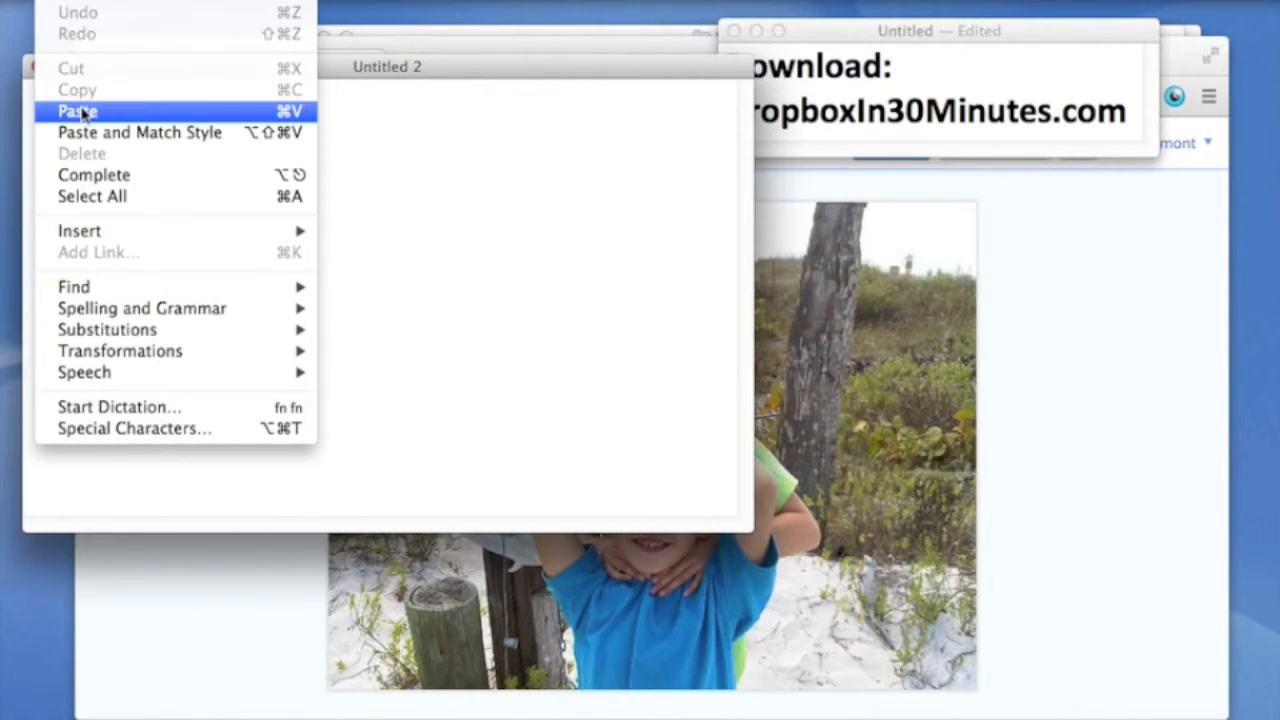
{"action": "left_click", "coordinate": [77, 109]}
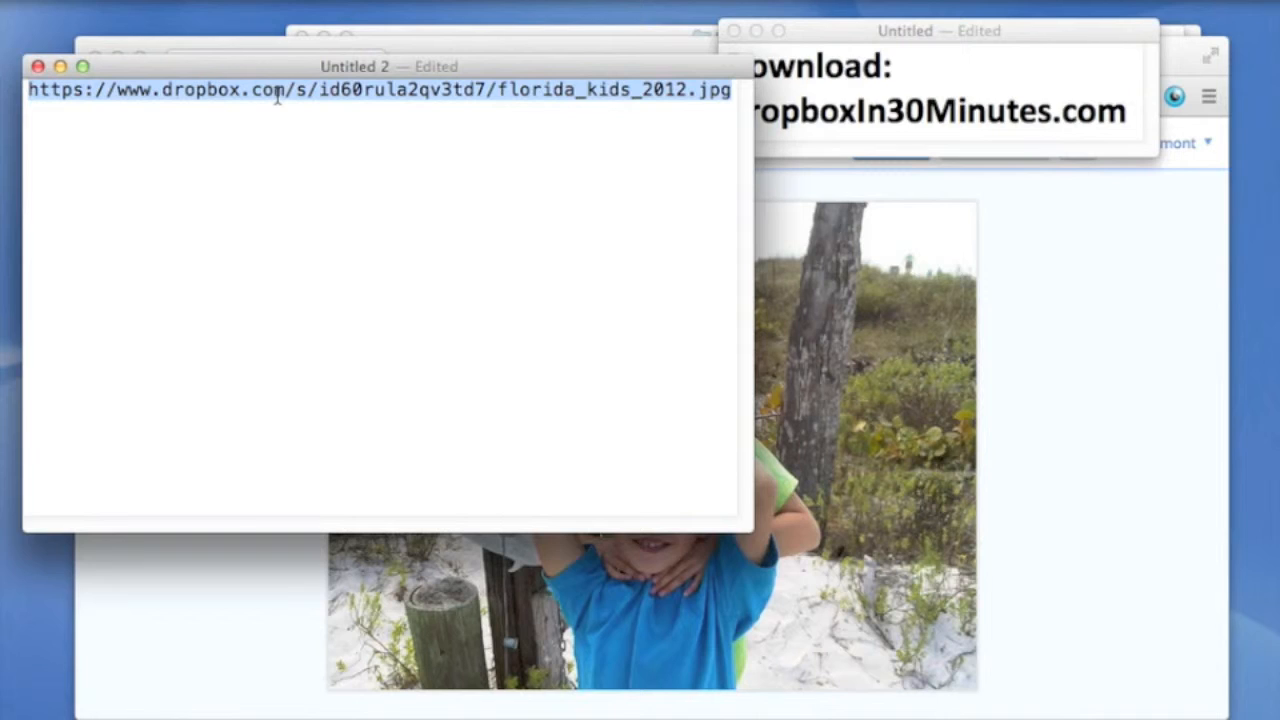
{"action": "mouse_move", "coordinate": [307, 141]}
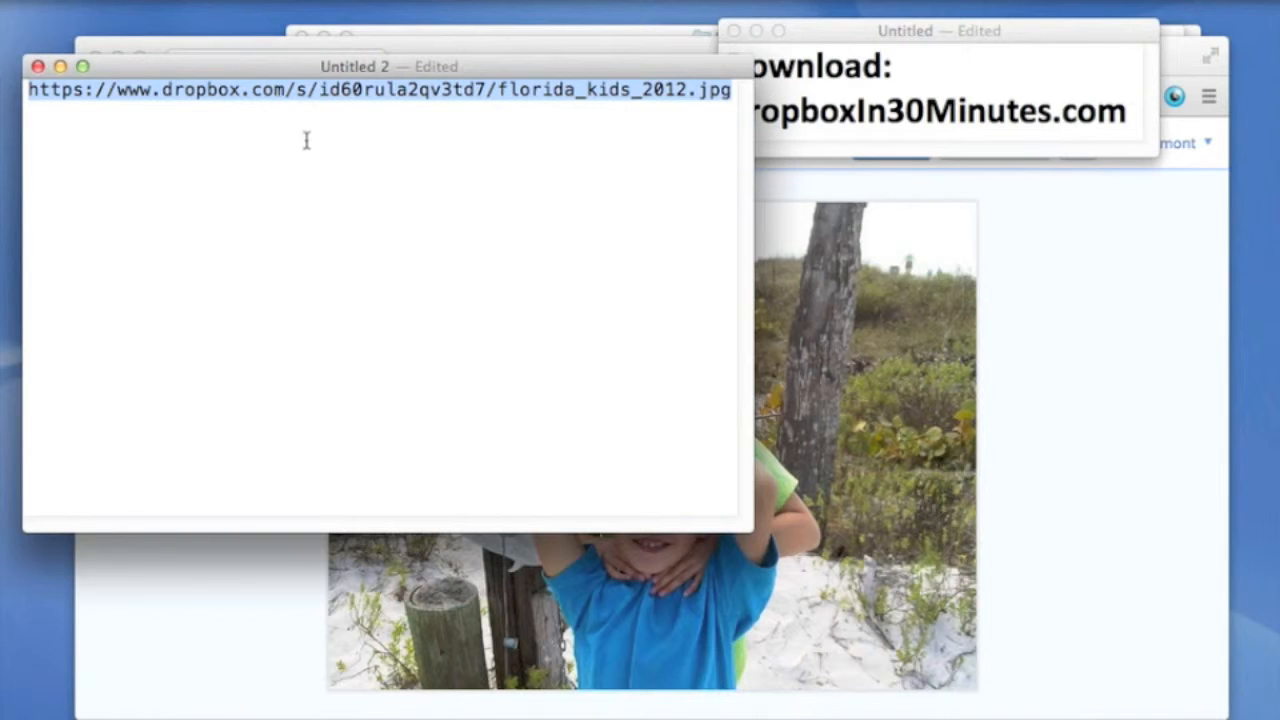
{"action": "mouse_move", "coordinate": [324, 148]}
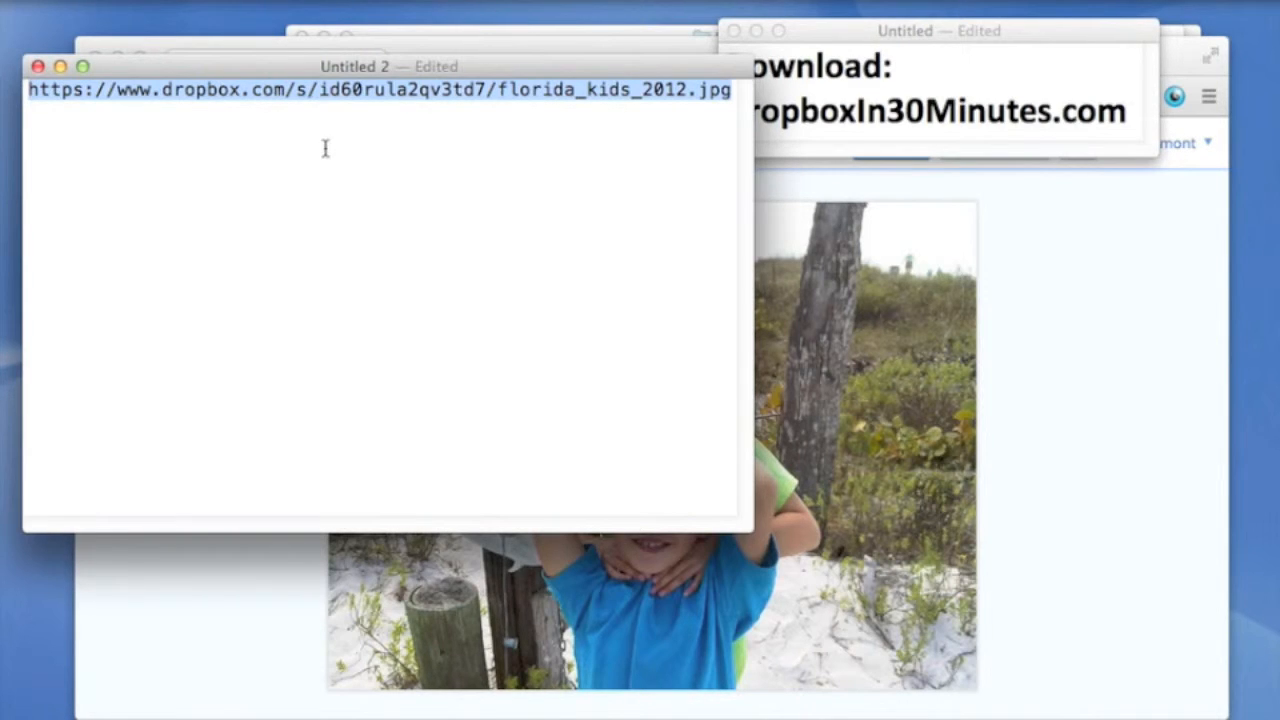
{"action": "mouse_move", "coordinate": [855, 262]}
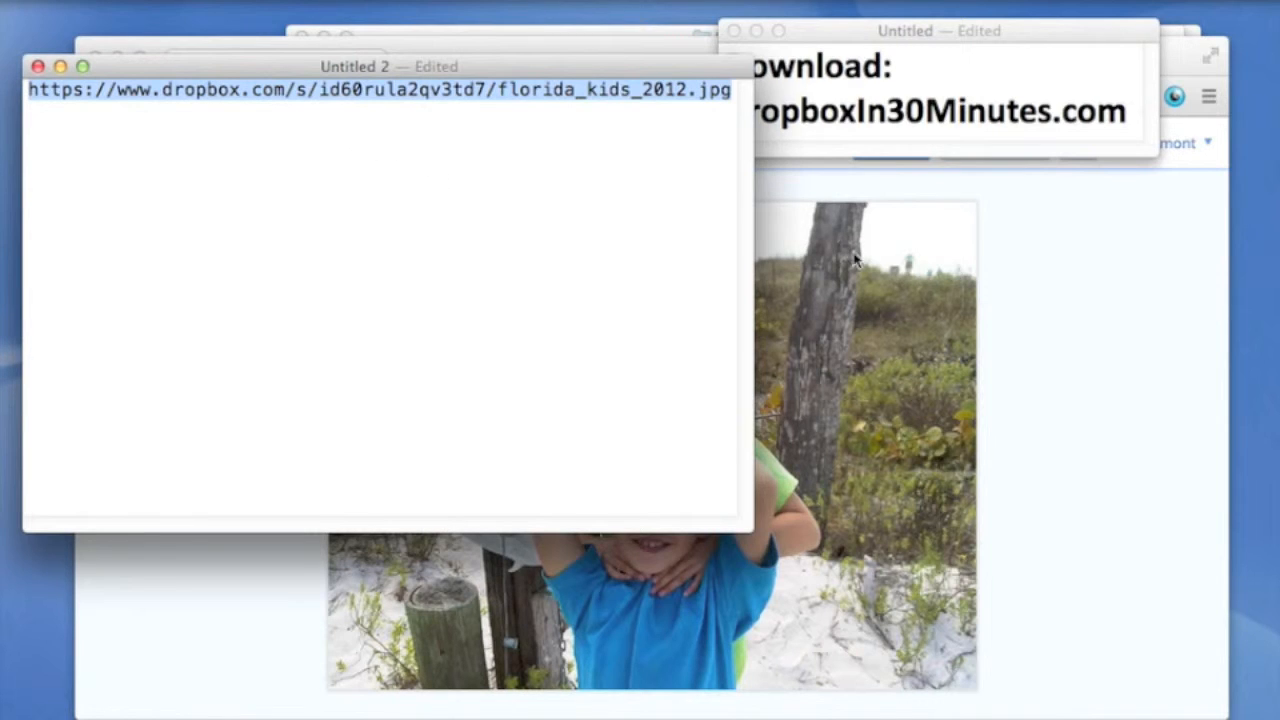
{"action": "mouse_move", "coordinate": [1037, 334]}
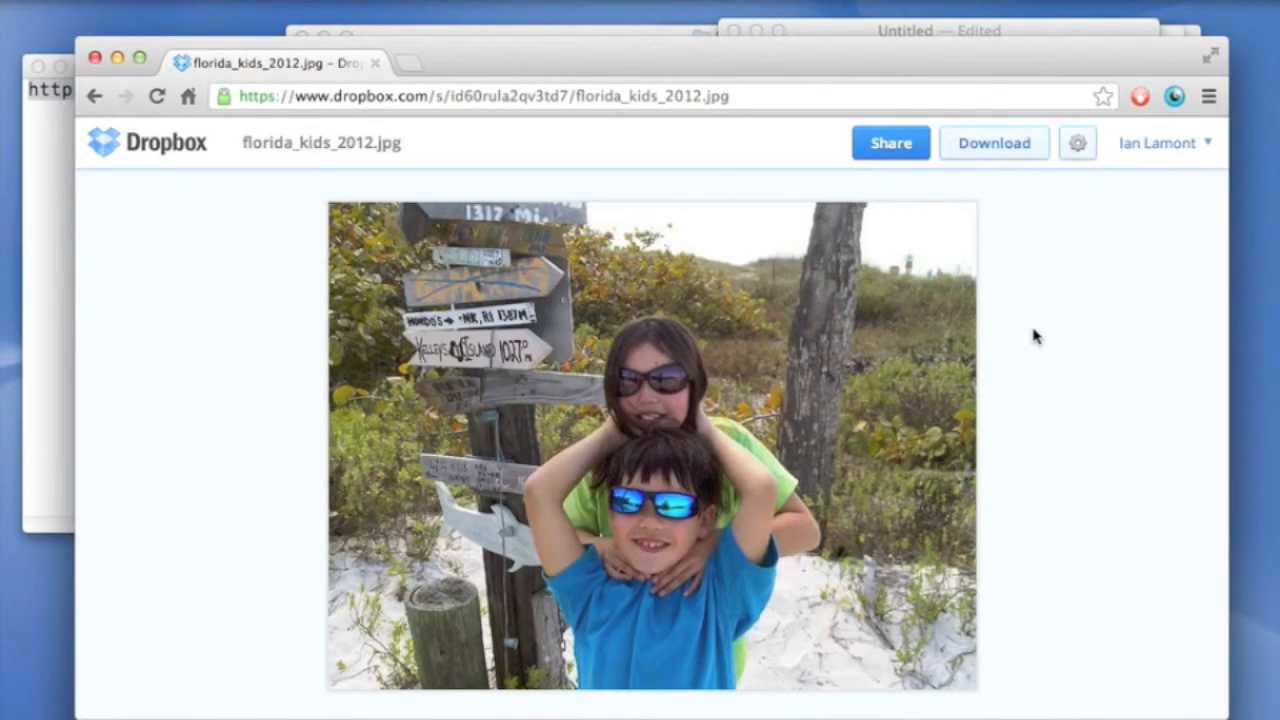
{"action": "mouse_move", "coordinate": [1024, 325]}
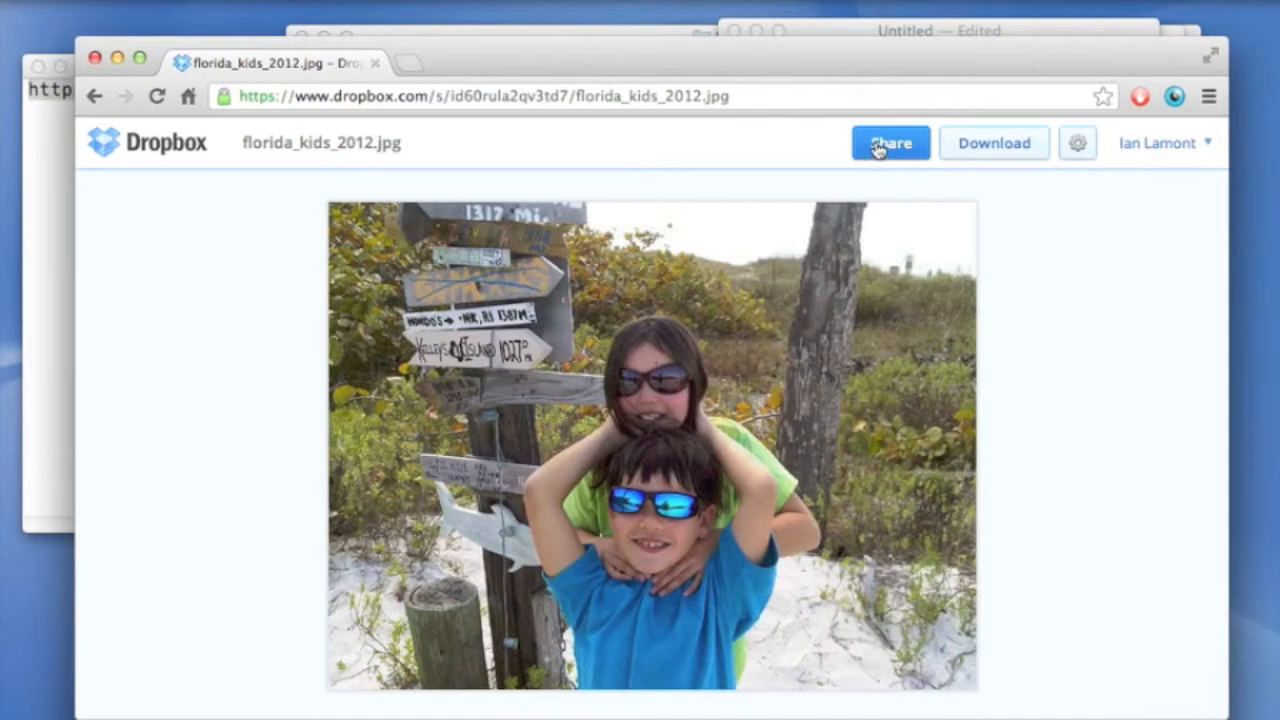
Reopen the Share this image dialog on the florida_kids_2012.jpg Dropbox page.
{"action": "left_click", "coordinate": [889, 142]}
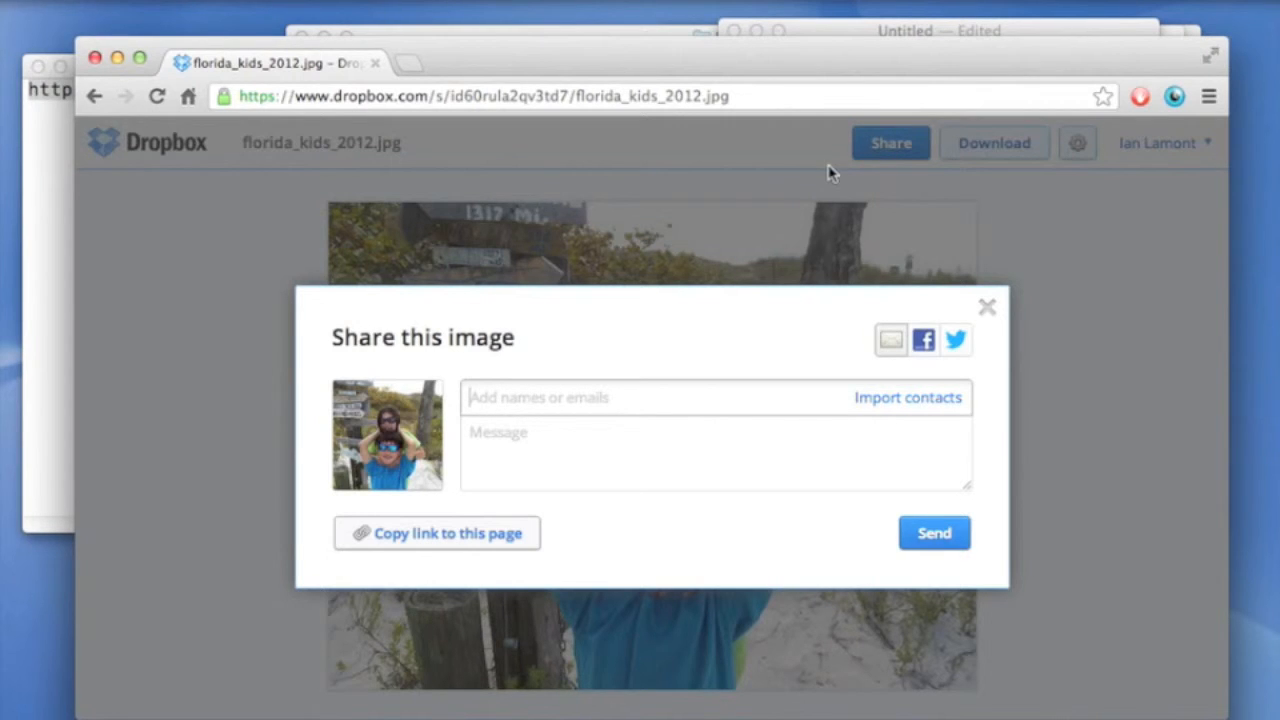
{"action": "mouse_move", "coordinate": [780, 160]}
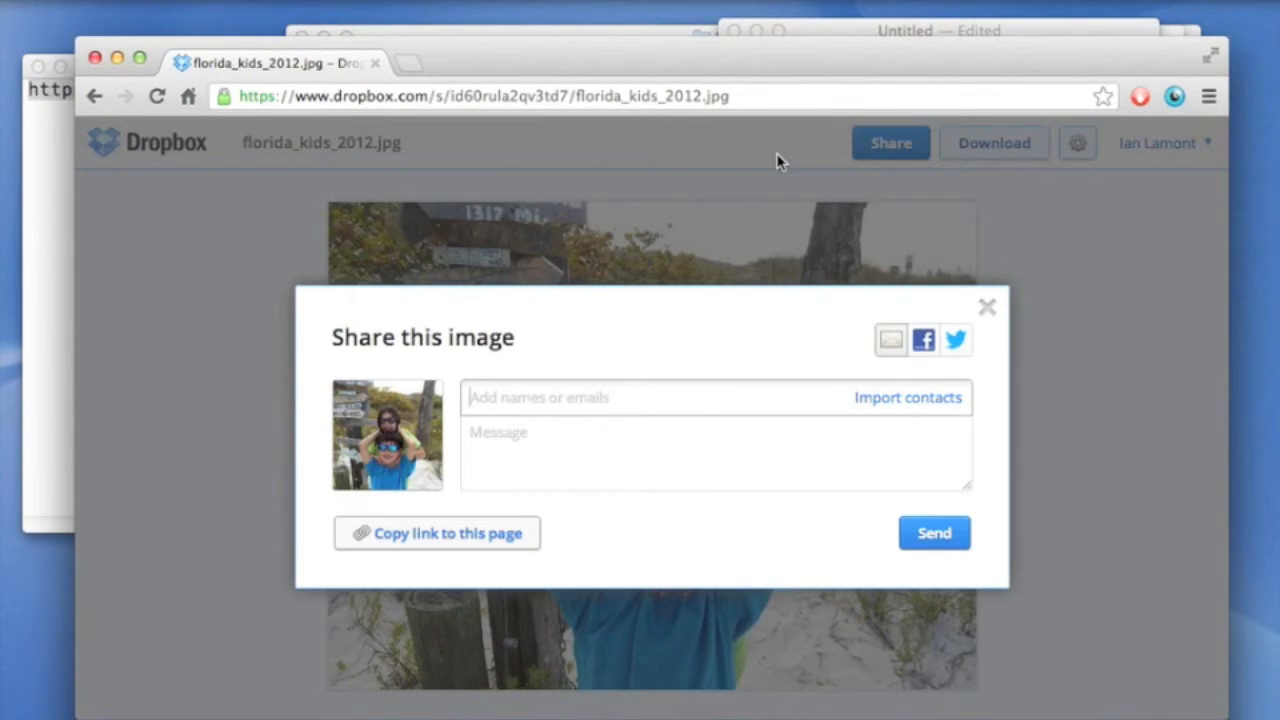
{"action": "mouse_move", "coordinate": [771, 178]}
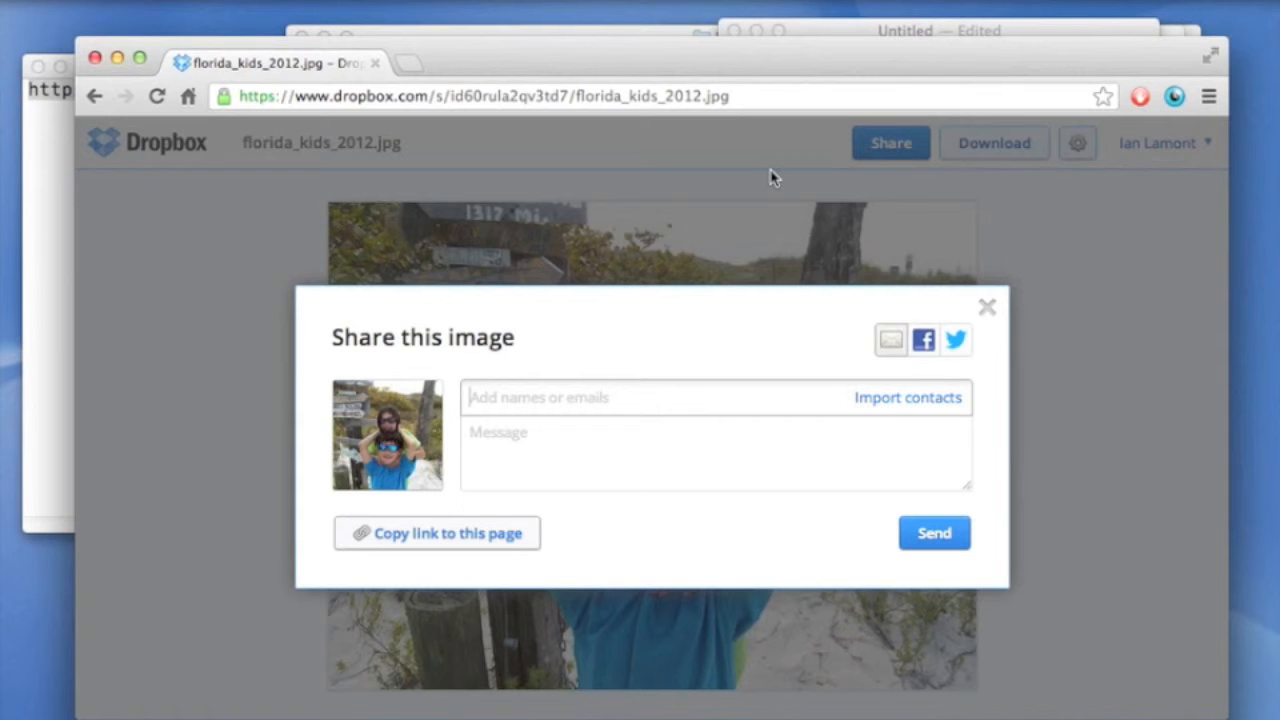